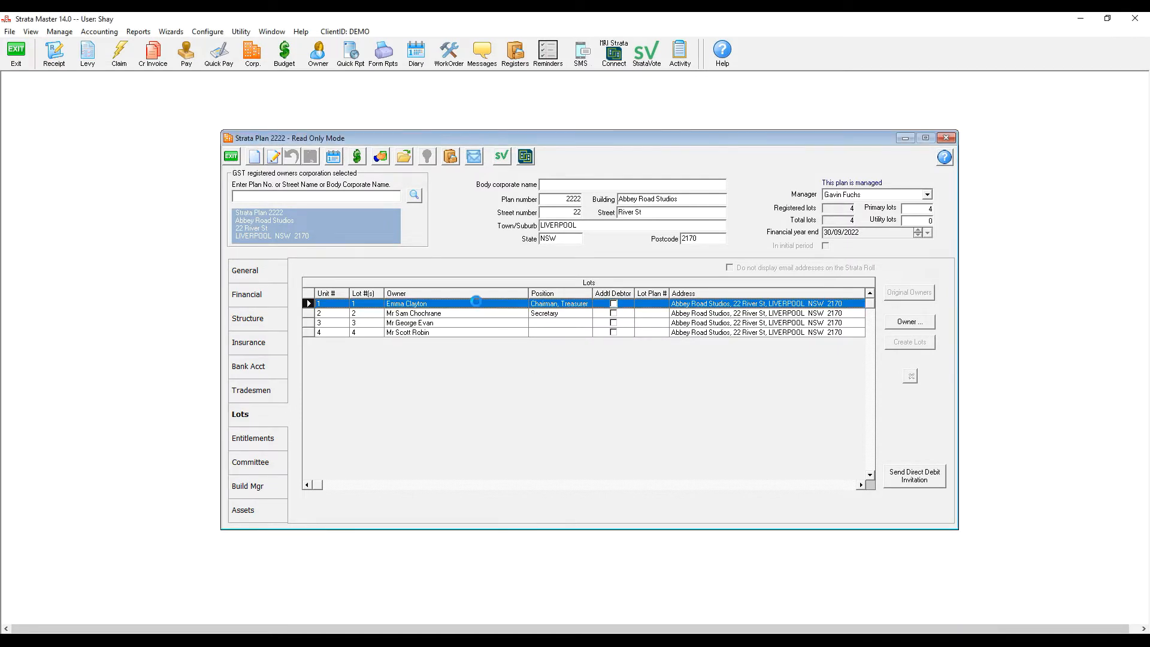
double_click(405, 304)
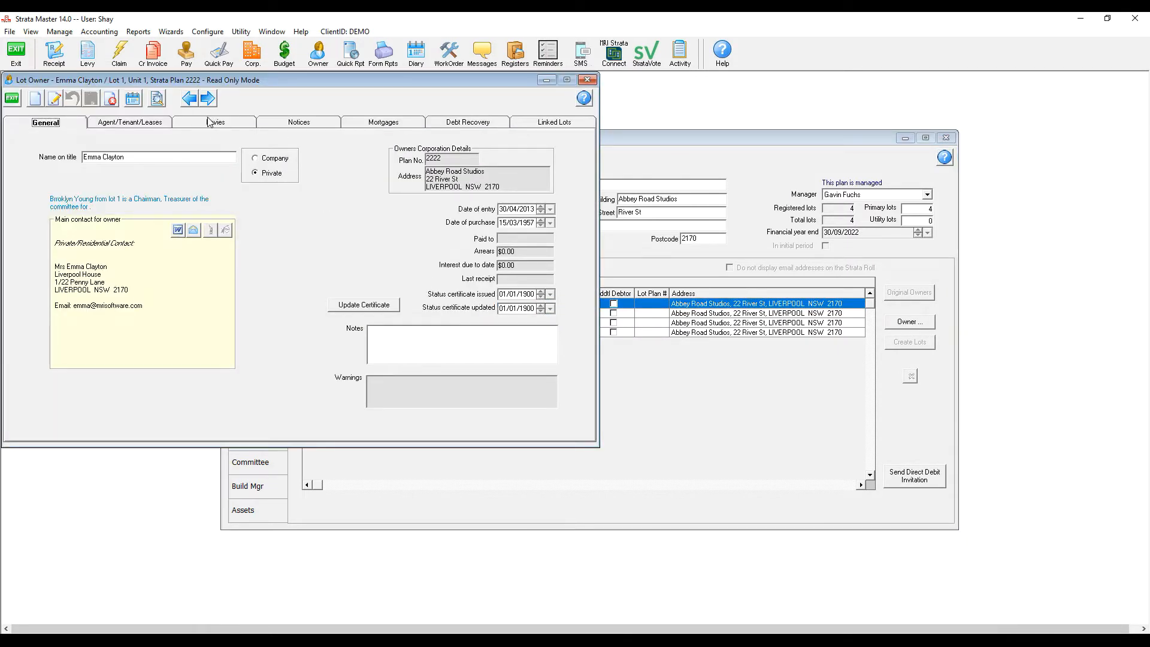
click(215, 122)
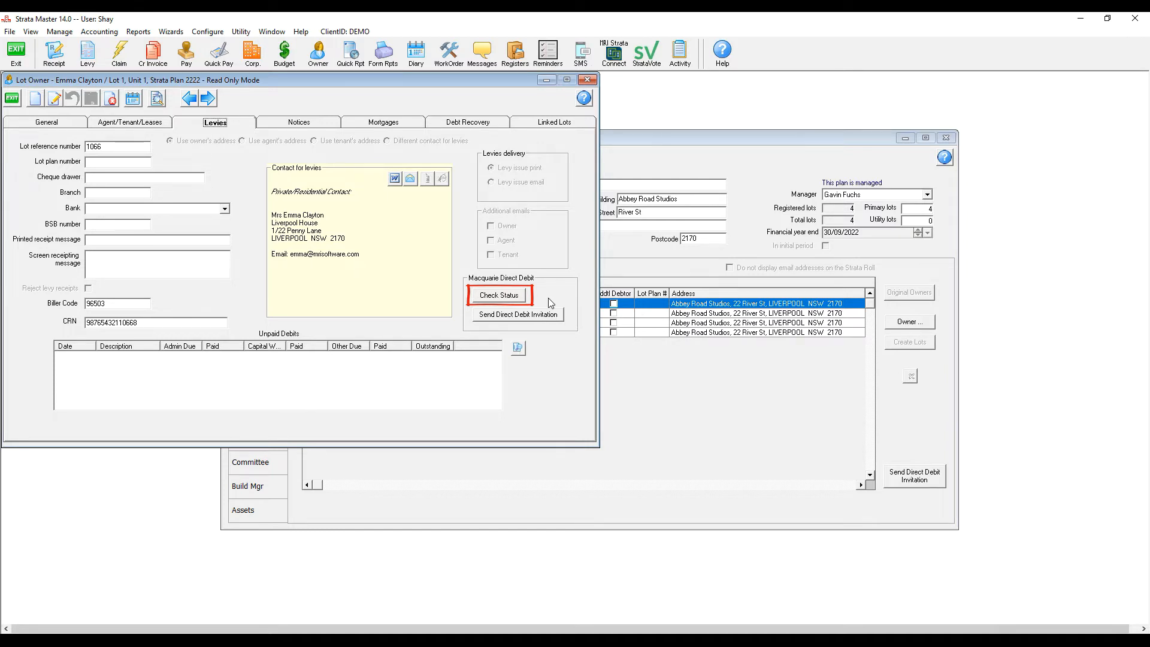
Launch the Bulk Direct Debit Invitations wizard from the Wizards menu
click(170, 32)
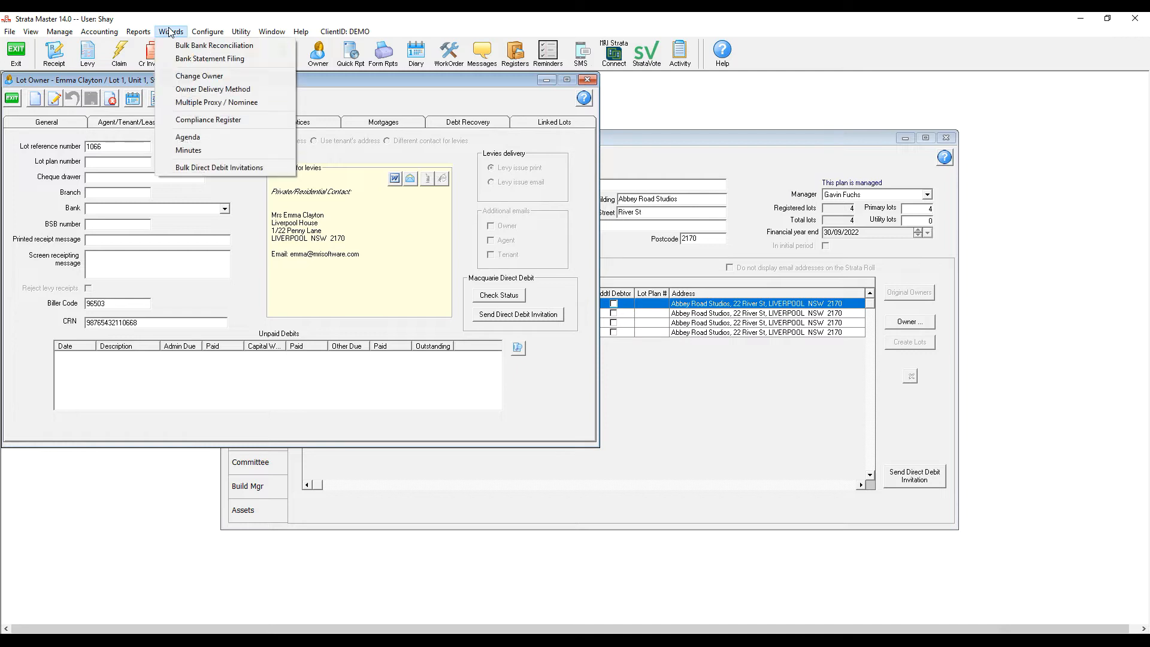
mouse_move(219, 167)
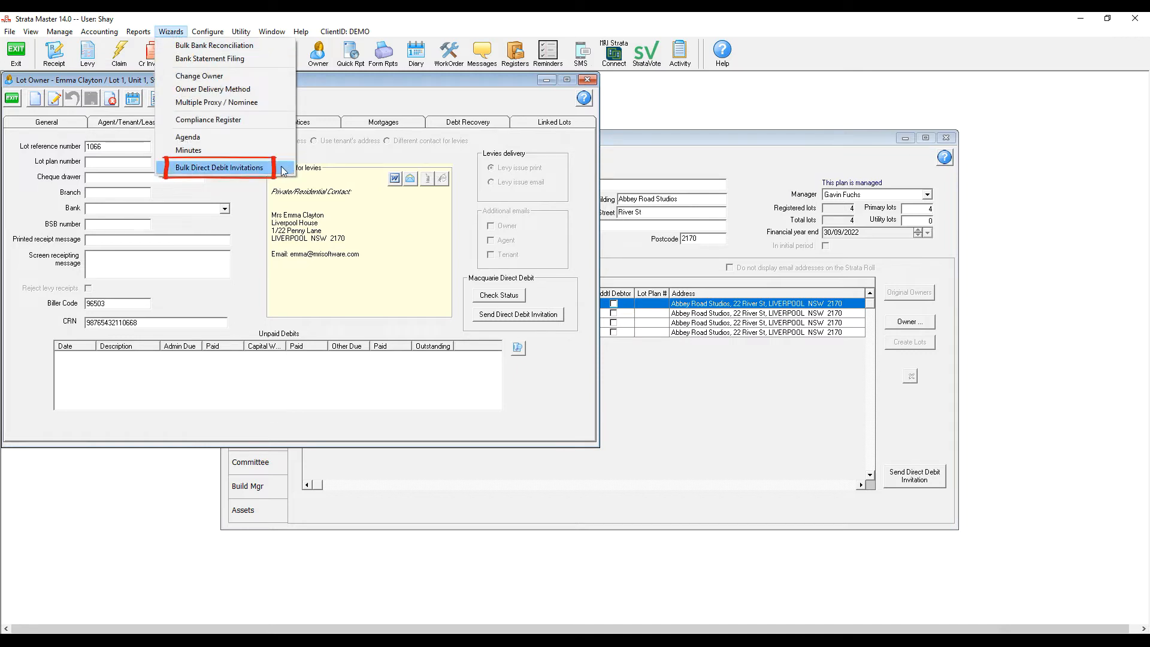
click(219, 167)
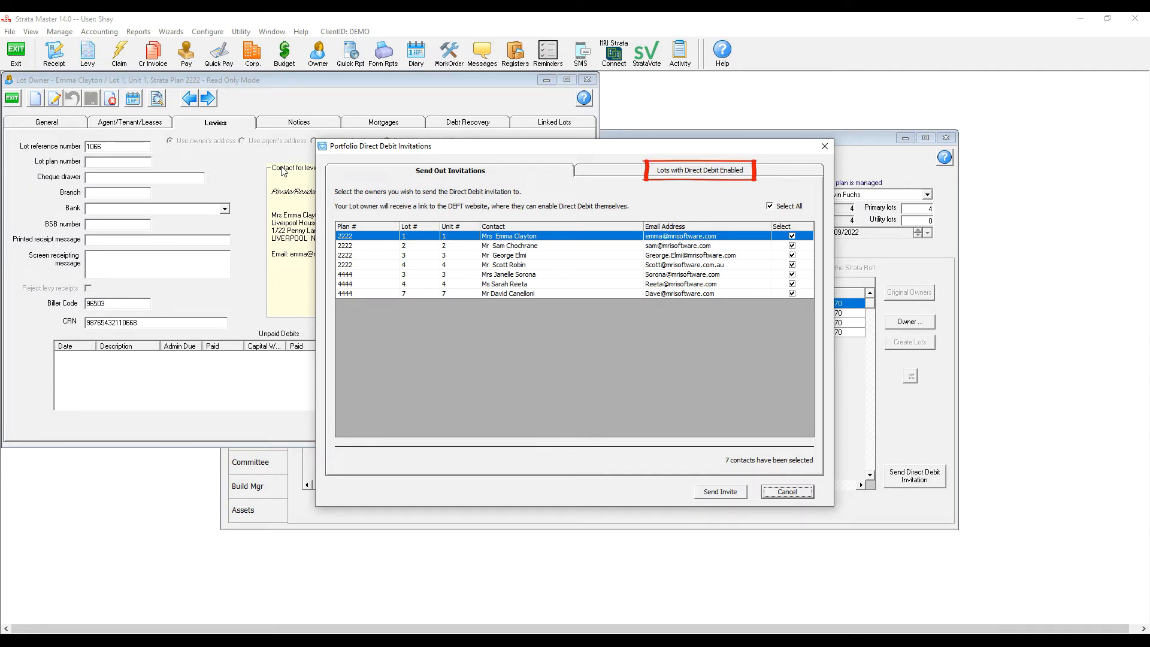
mouse_move(549, 172)
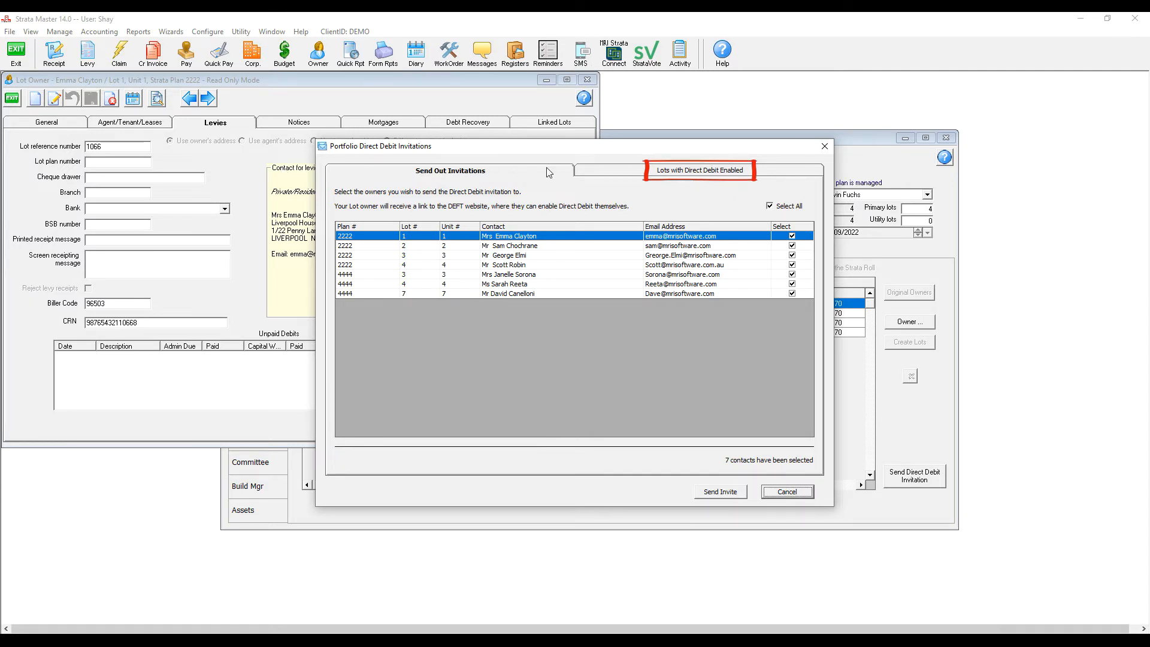
Review the empty 'Lots with Direct Debit Enabled' list, then close the invitations window
click(699, 170)
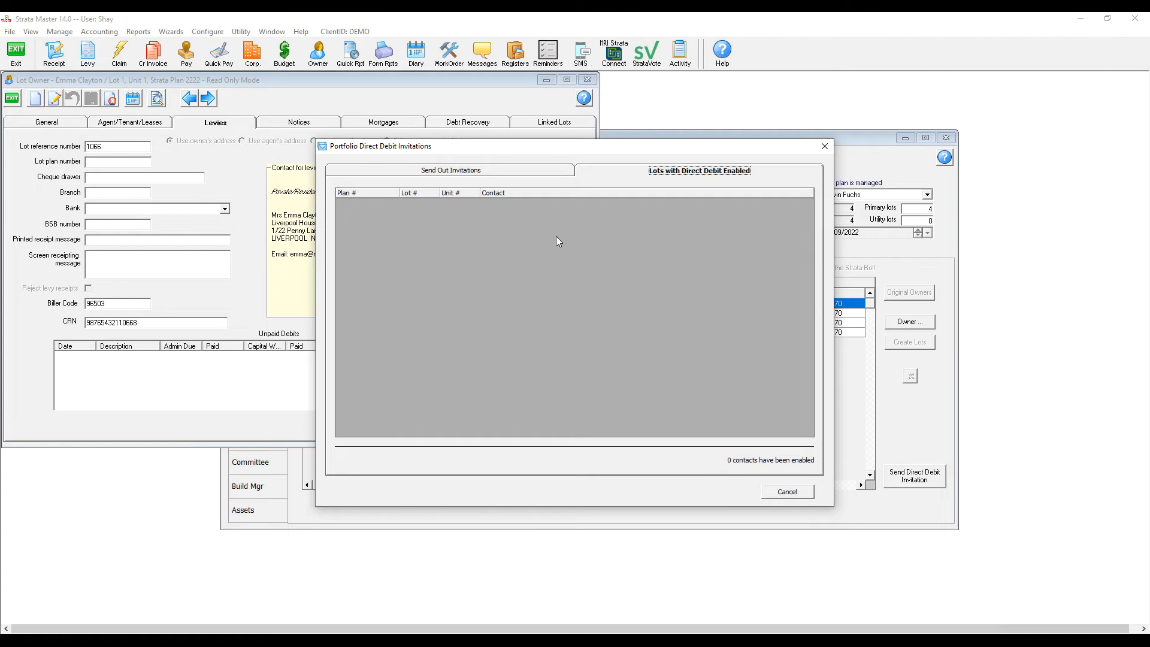
mouse_move(823, 152)
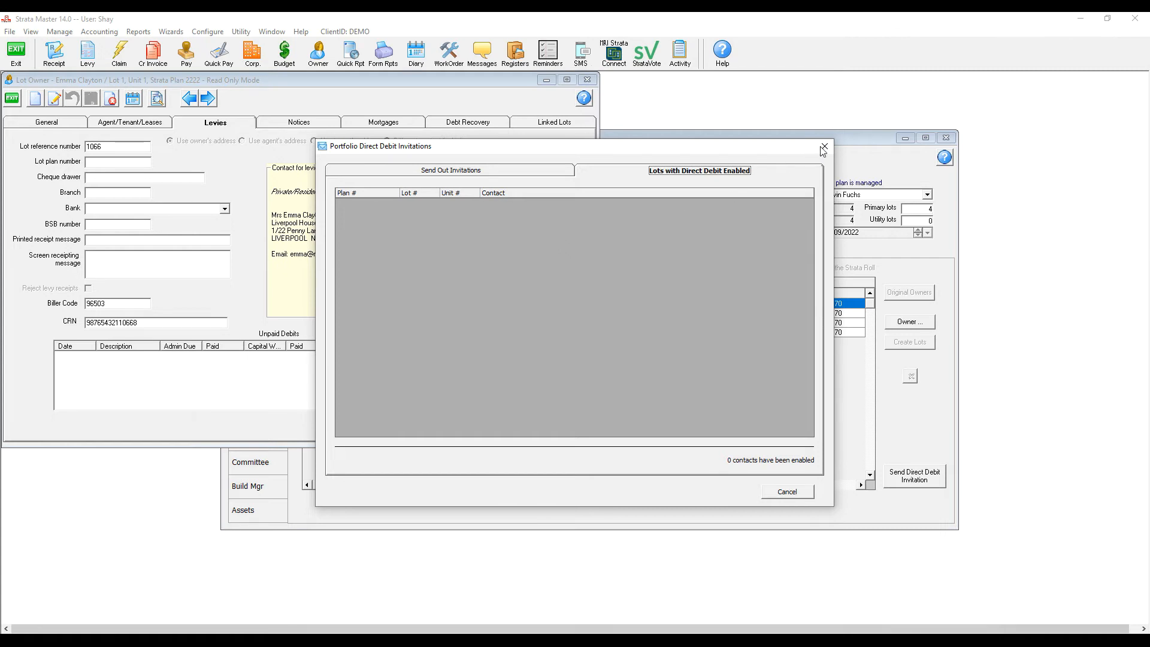
click(98, 32)
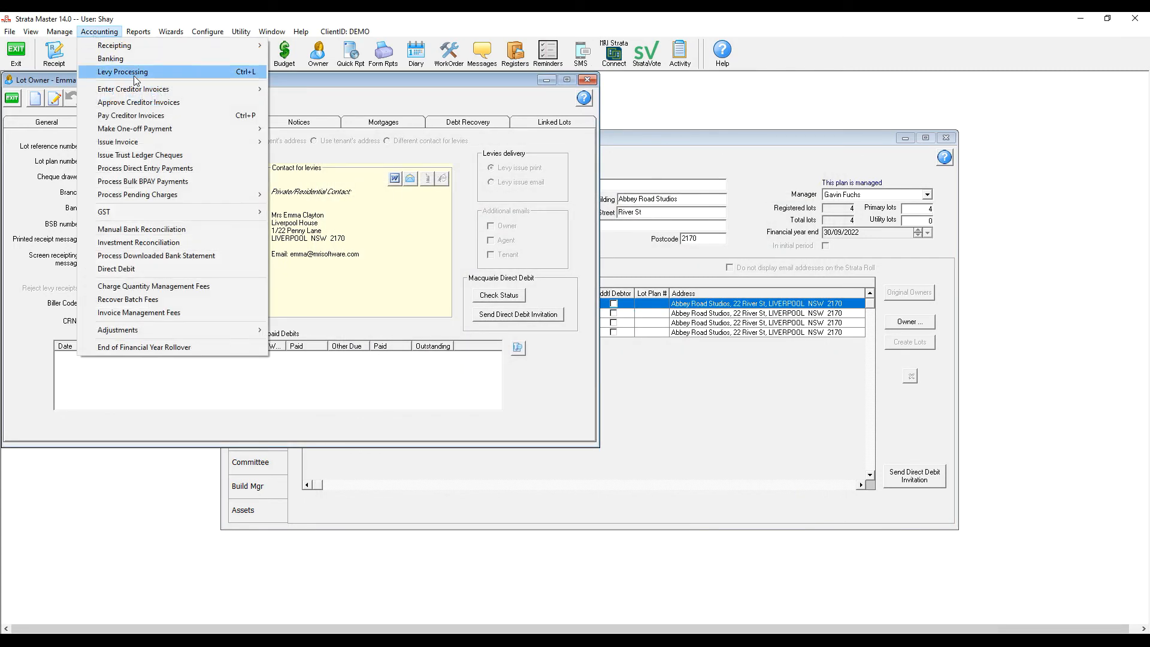